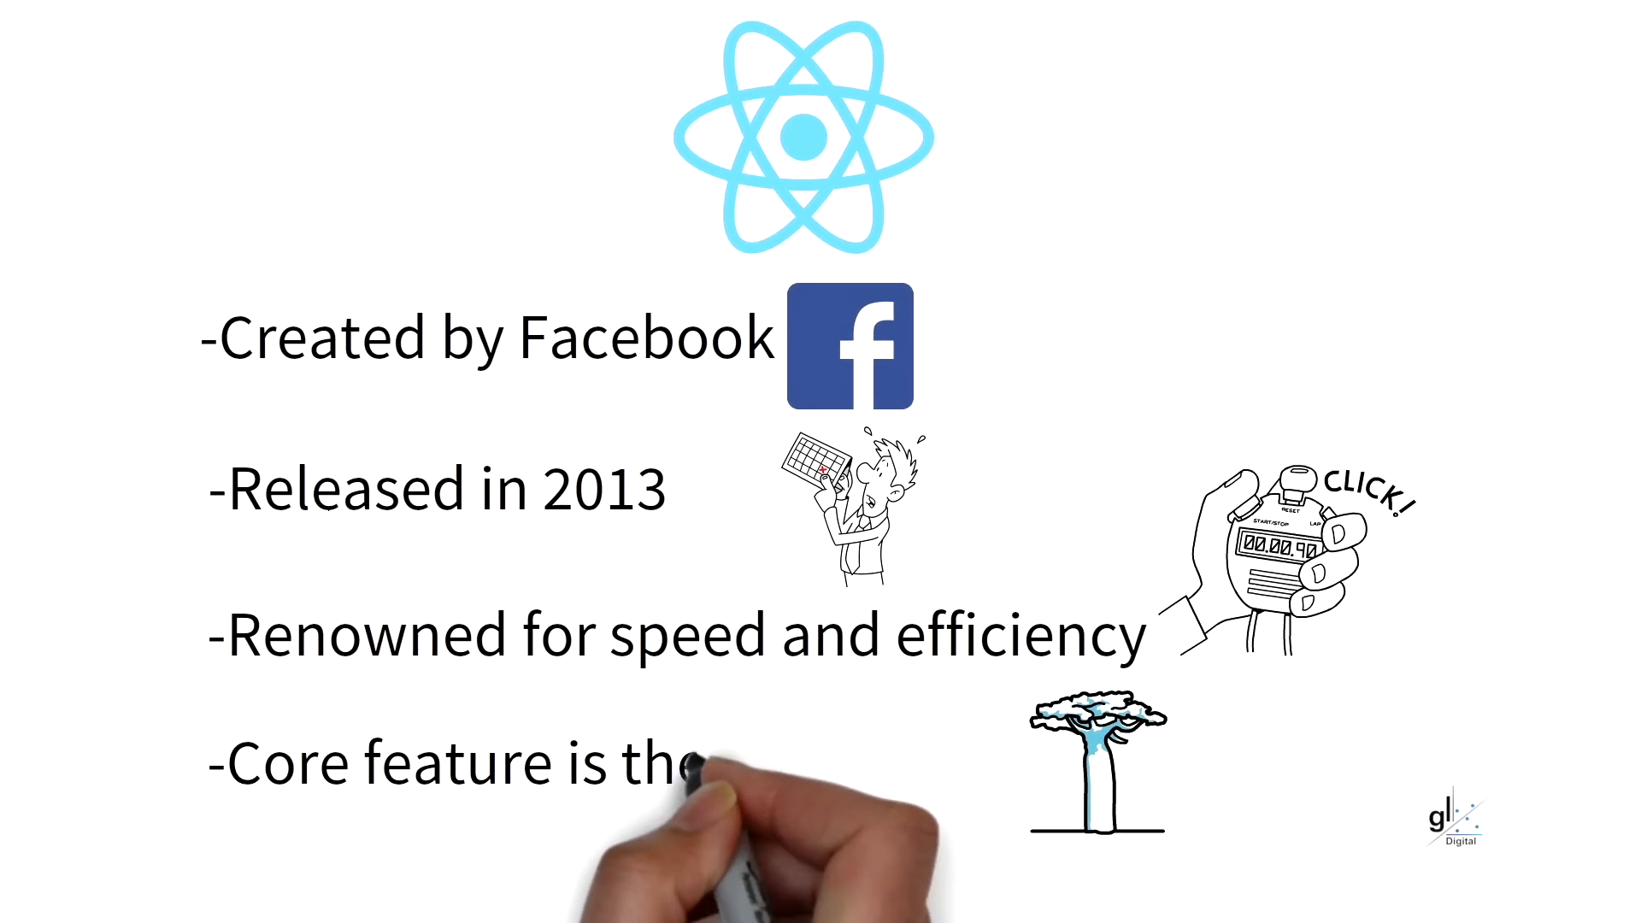
- Write the React bullet naming the virtual DOM as its core feature
type("virtual D")
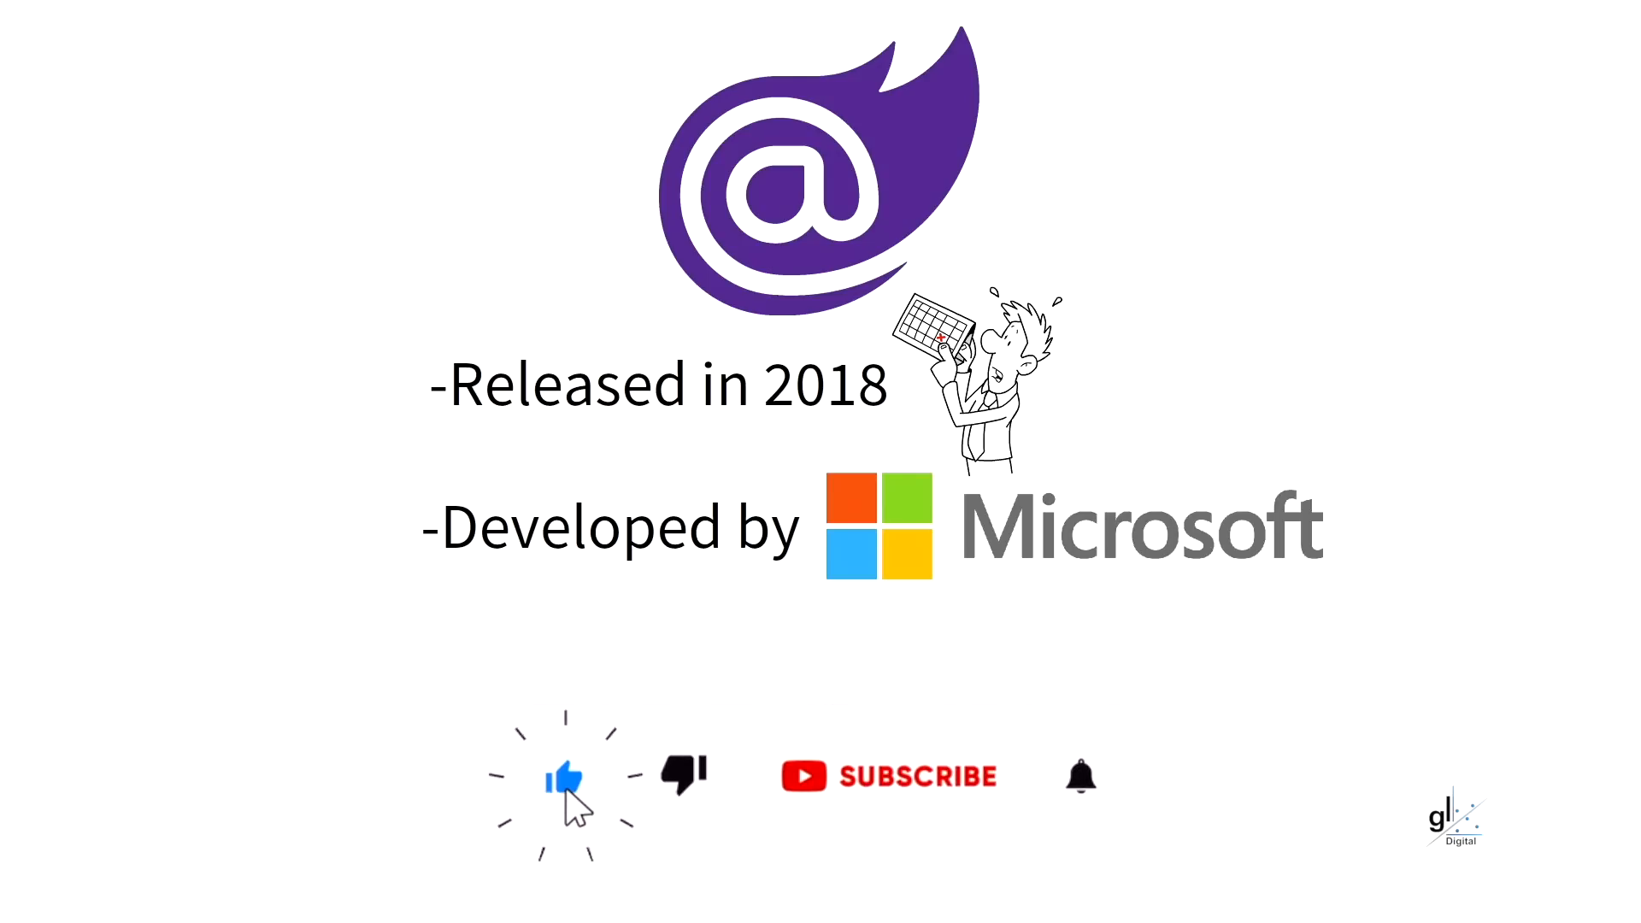
- Show the Blazor slide with its 2018 release and Microsoft bullets, then start the hosting models point
left_click(916, 777)
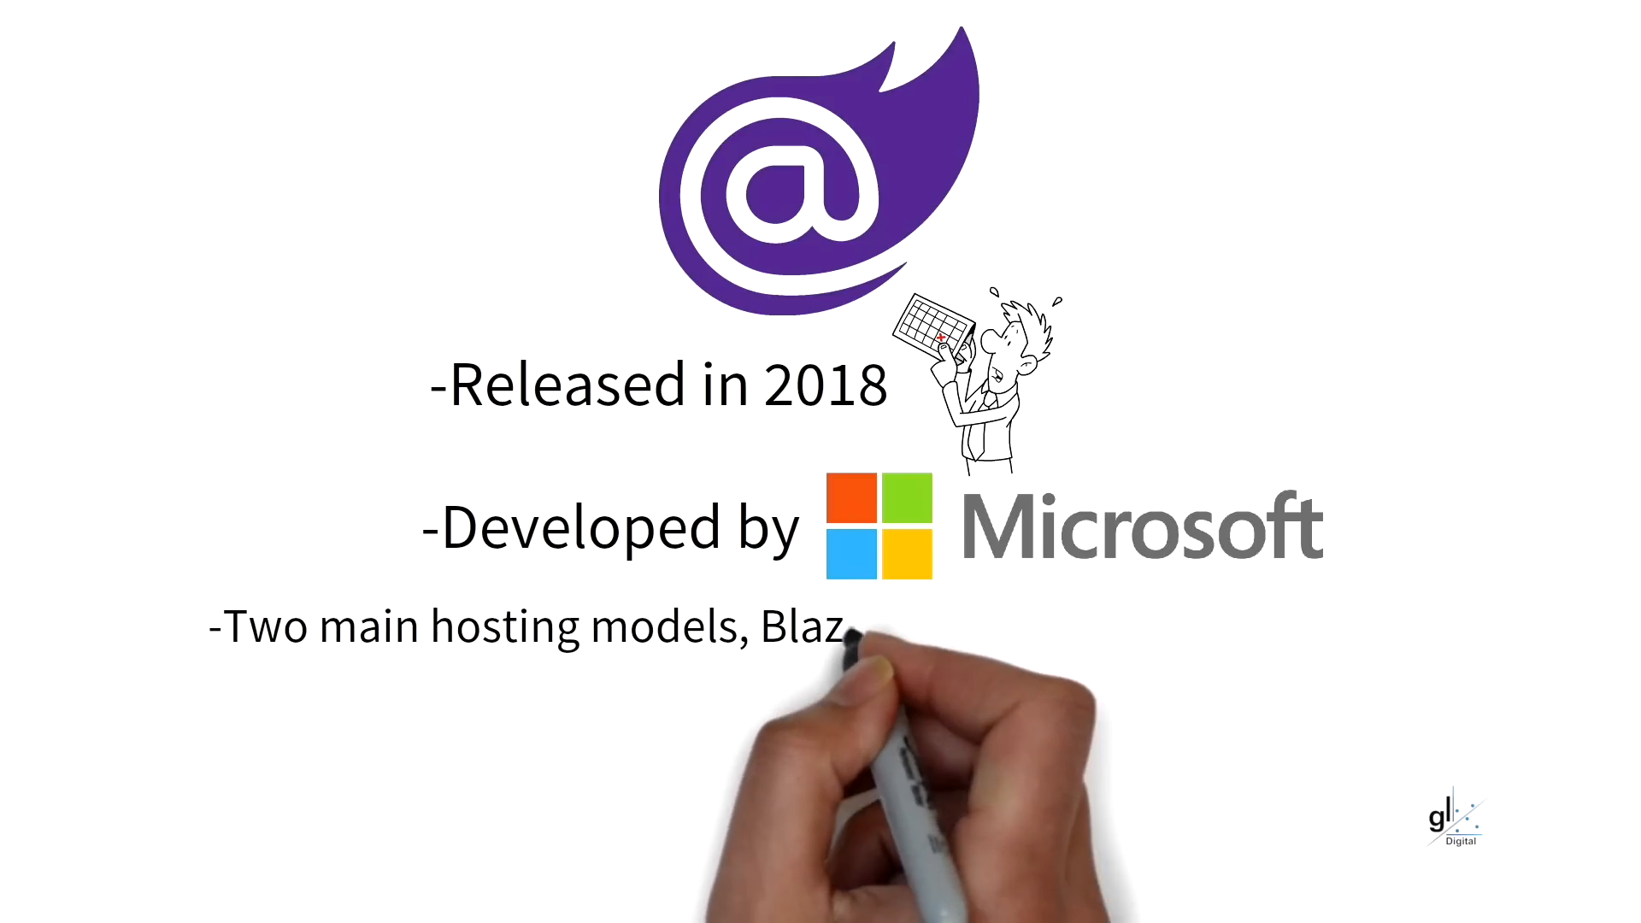
- Complete the hosting models bullet naming Blazor WebAssembly and Blazor Server, then explain WebAssembly
type("or WebAssembly and Blazor Server")
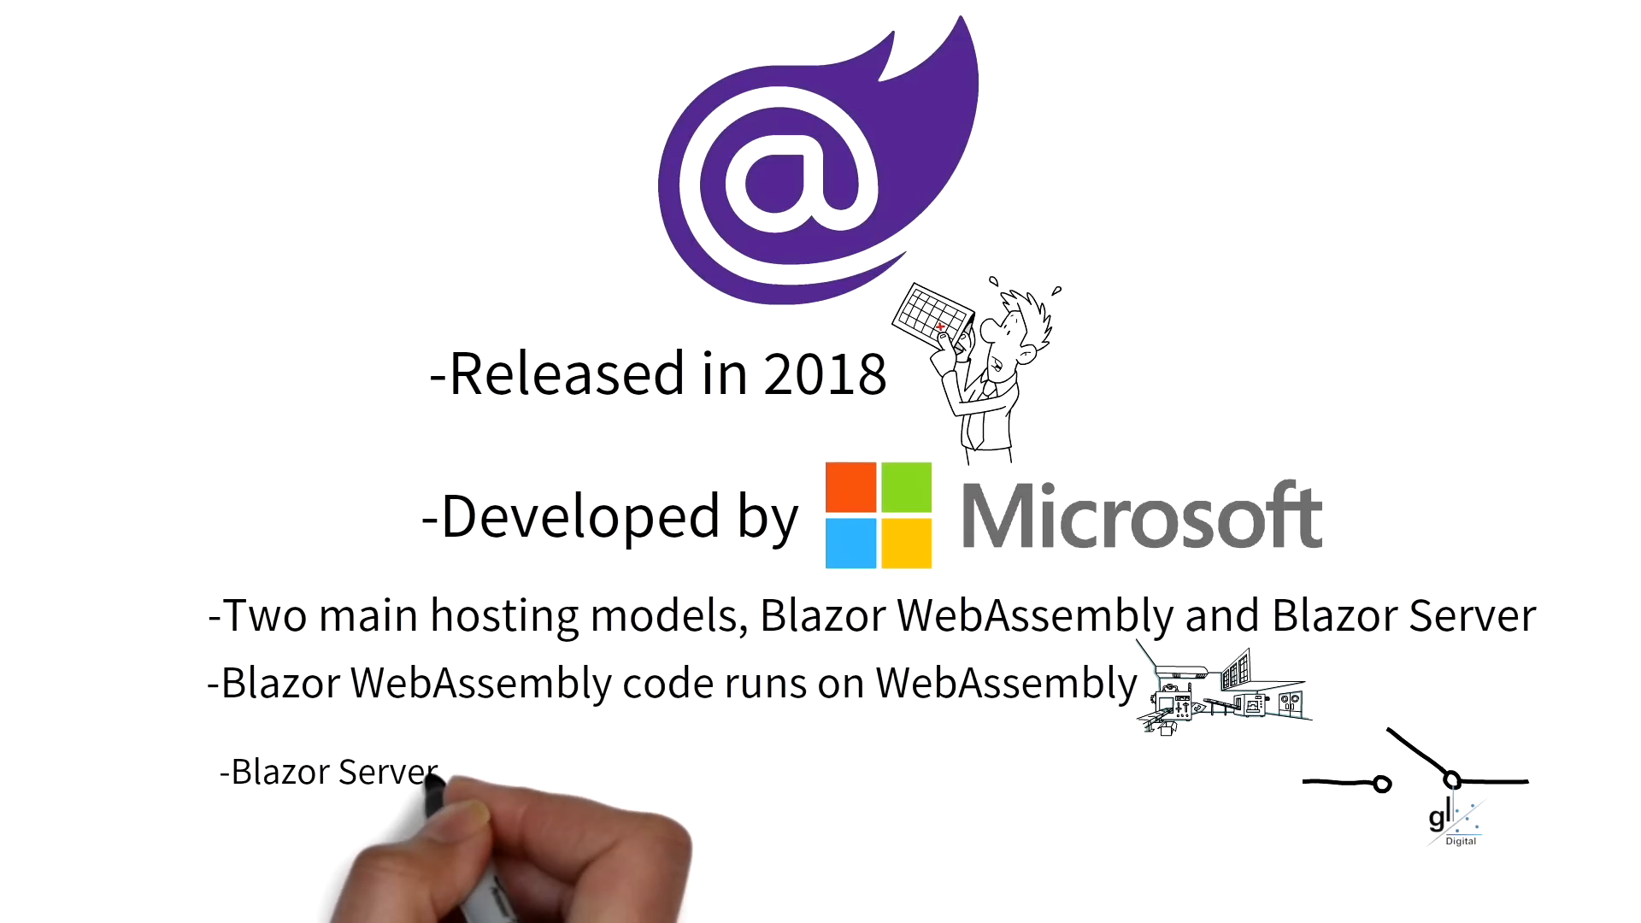
- Write that Blazor Server uses a SignalR connection between client and server
type("uses a Signal-R connection")
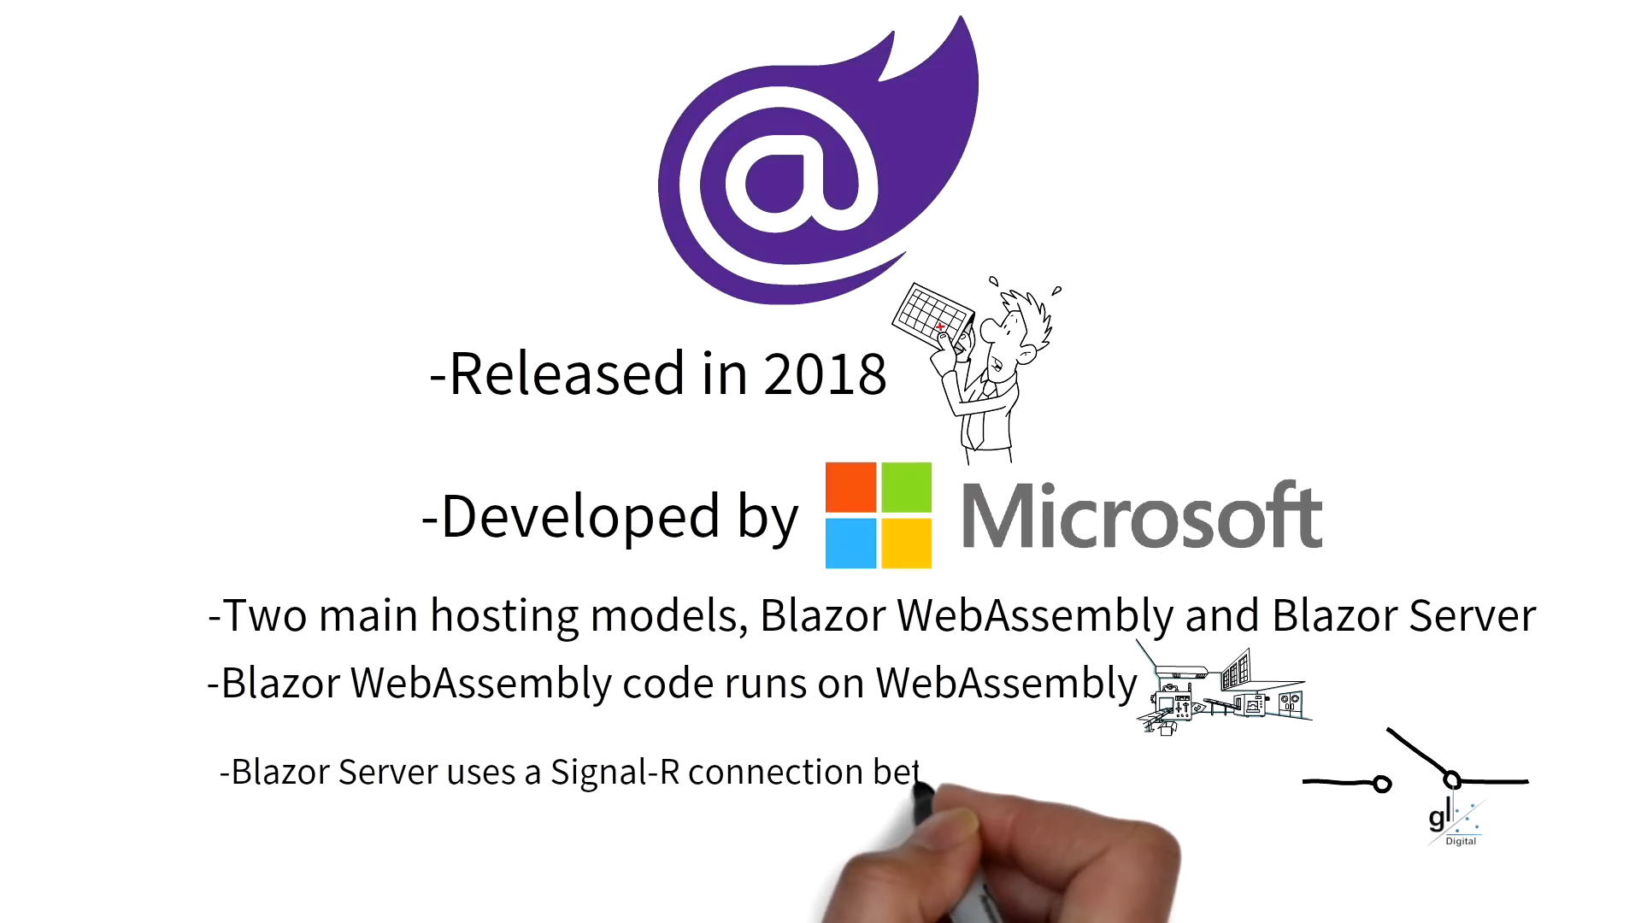
type("between clie")
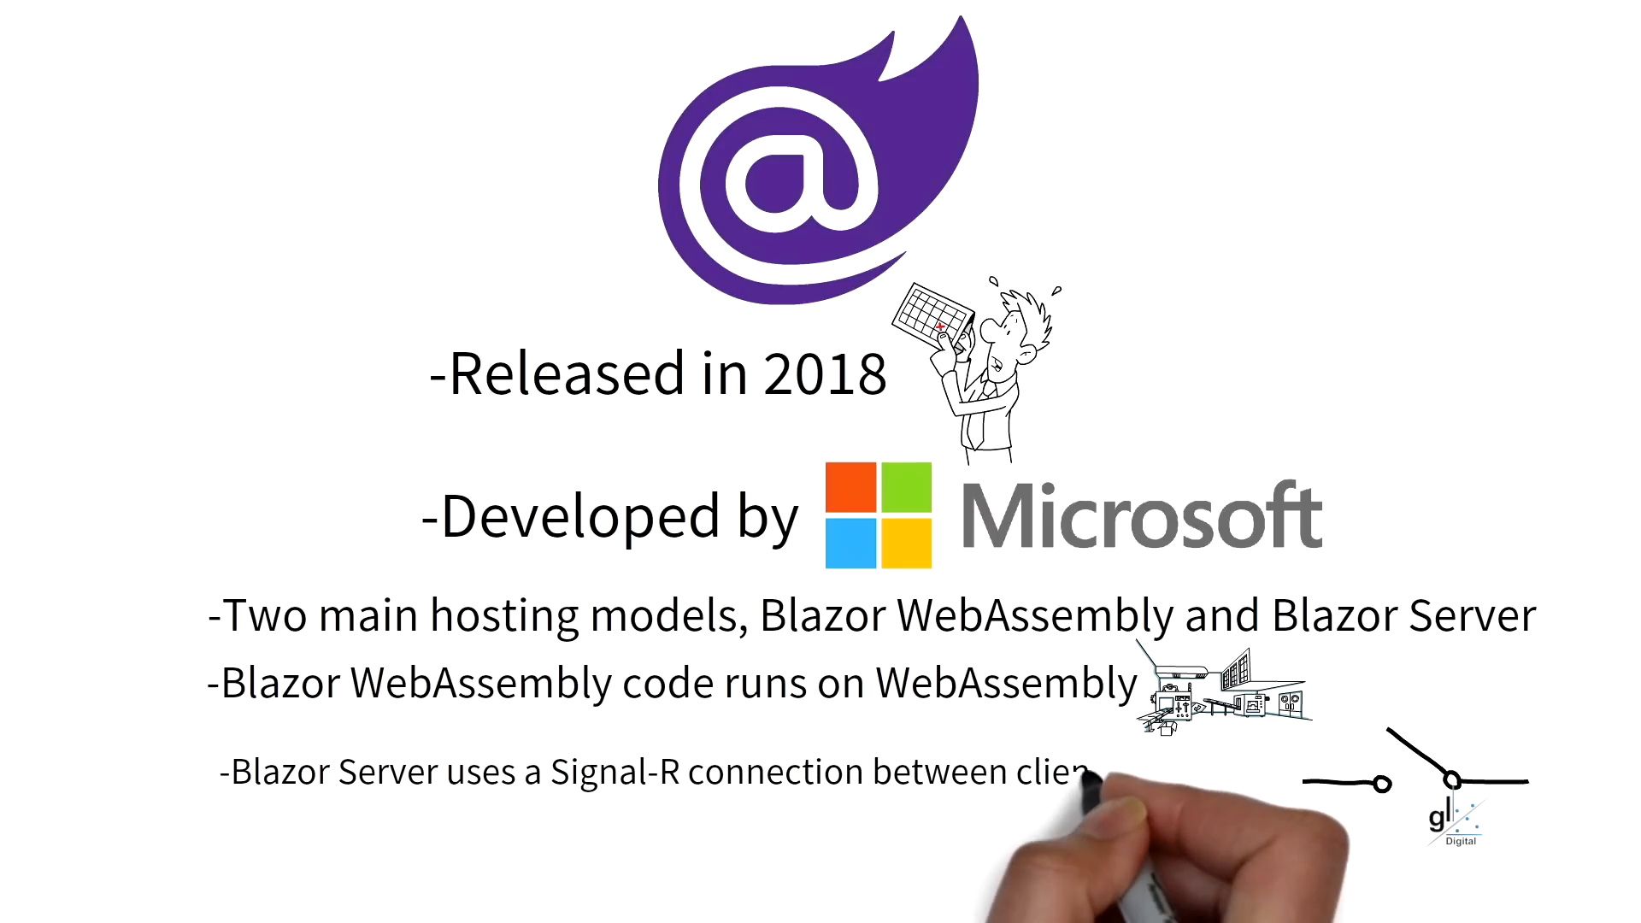